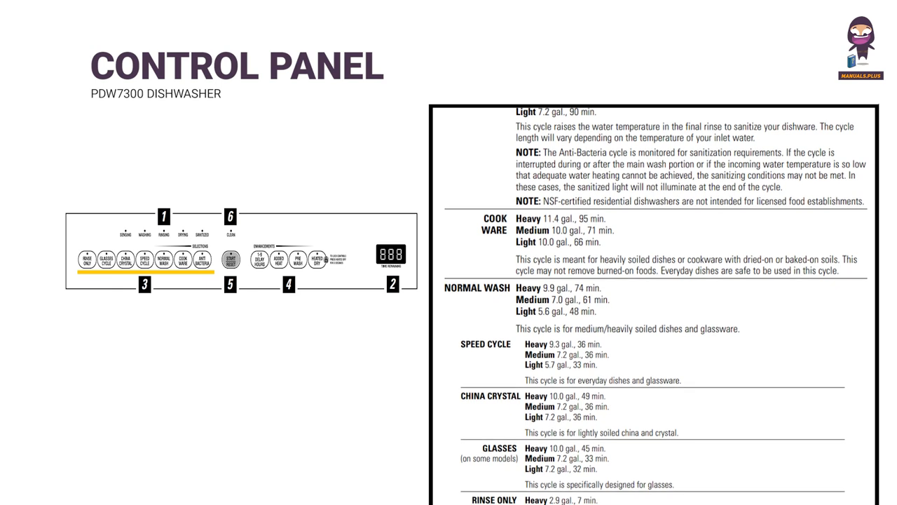
{"action": "scroll", "scroll_direction": "down", "scroll_amount": 3}
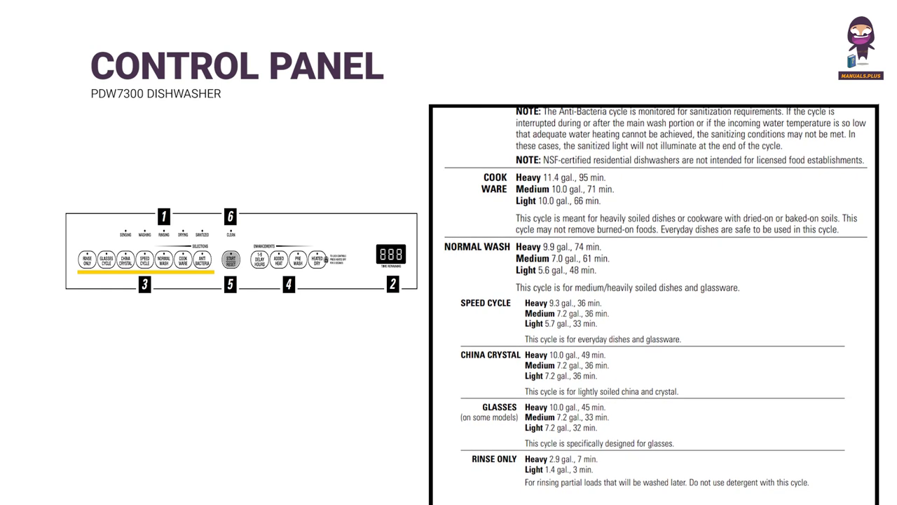
{"action": "scroll", "scroll_direction": "down", "scroll_amount": 3}
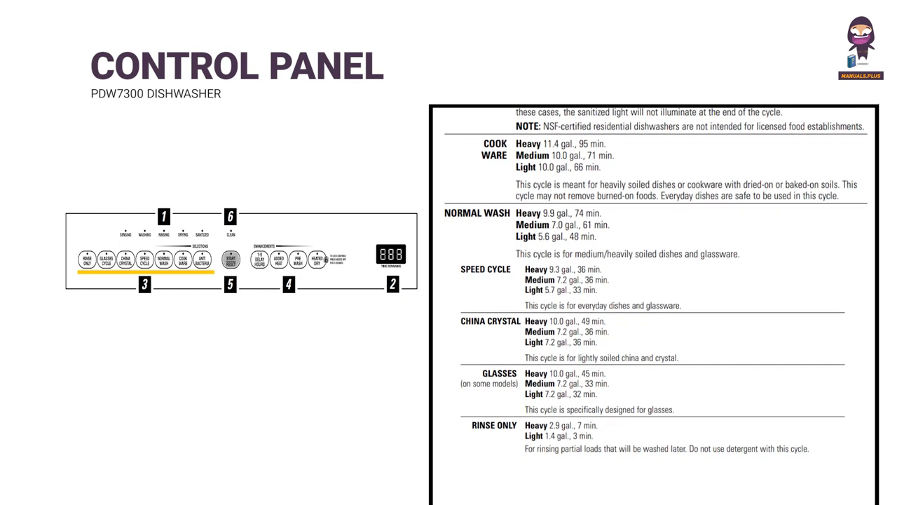
{"action": "scroll", "scroll_direction": "down", "scroll_amount": 3}
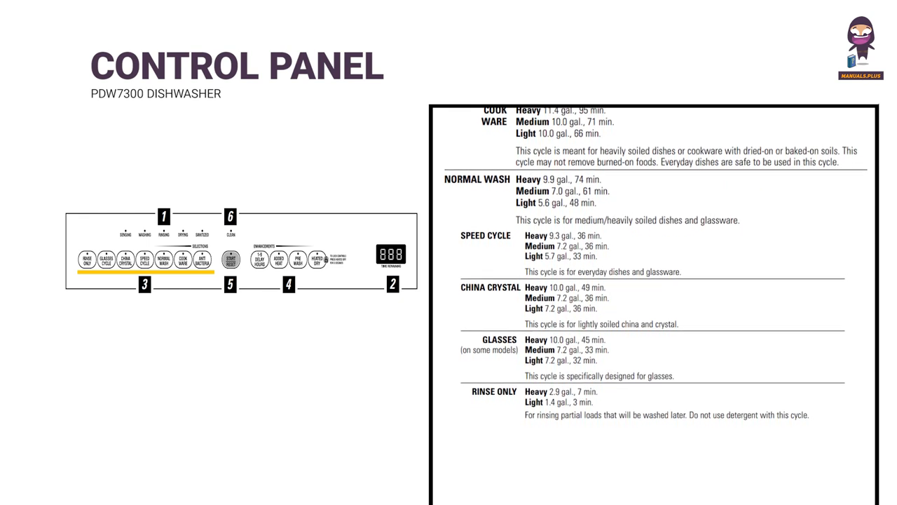